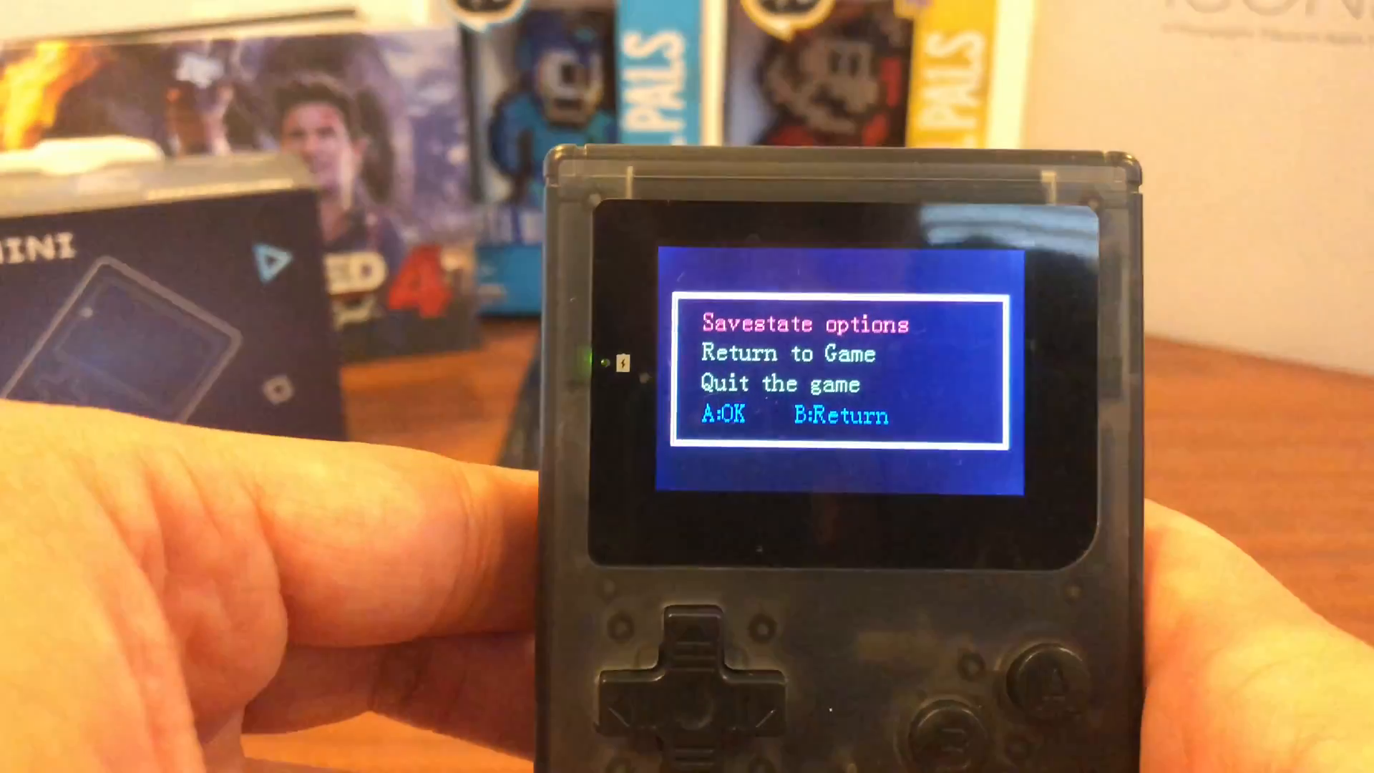
- Move the menu highlight from Savestate options down to Quit the game
key("Down")
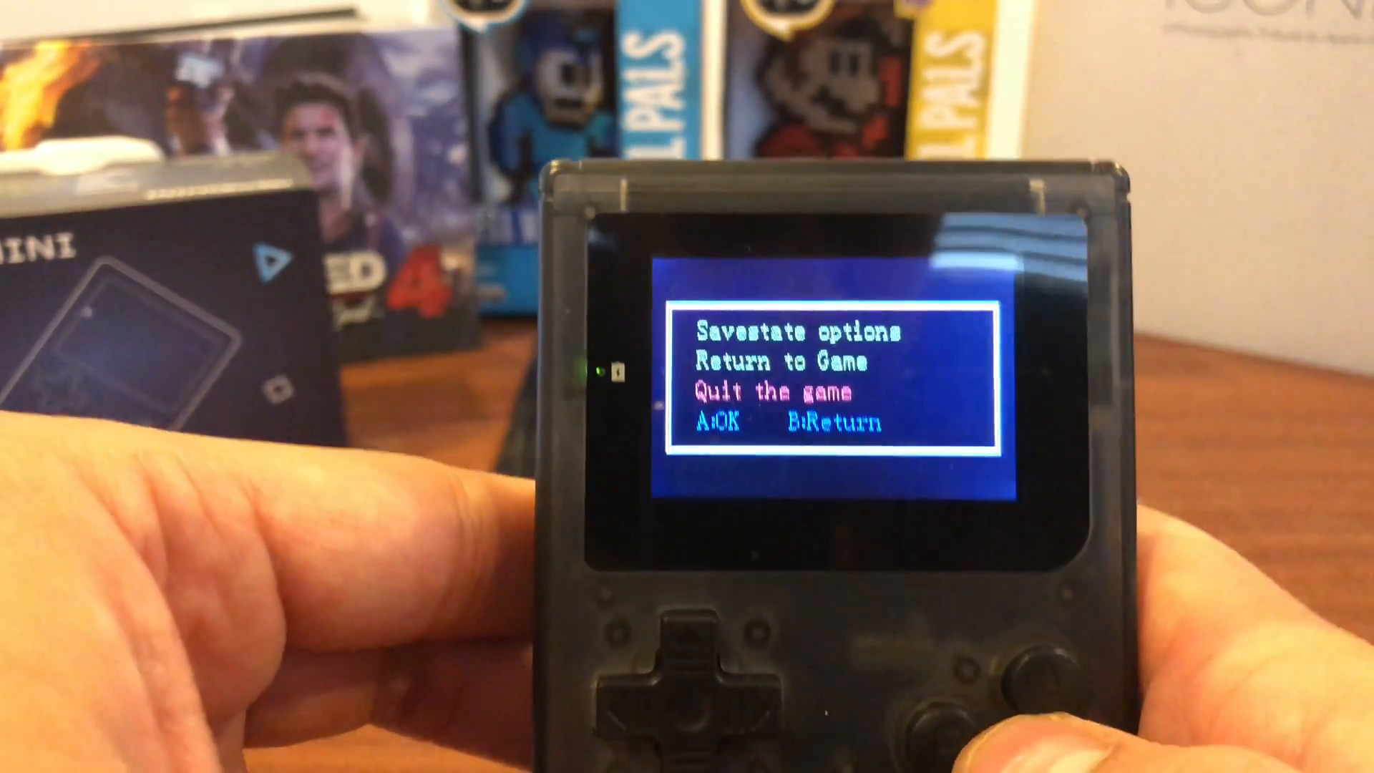